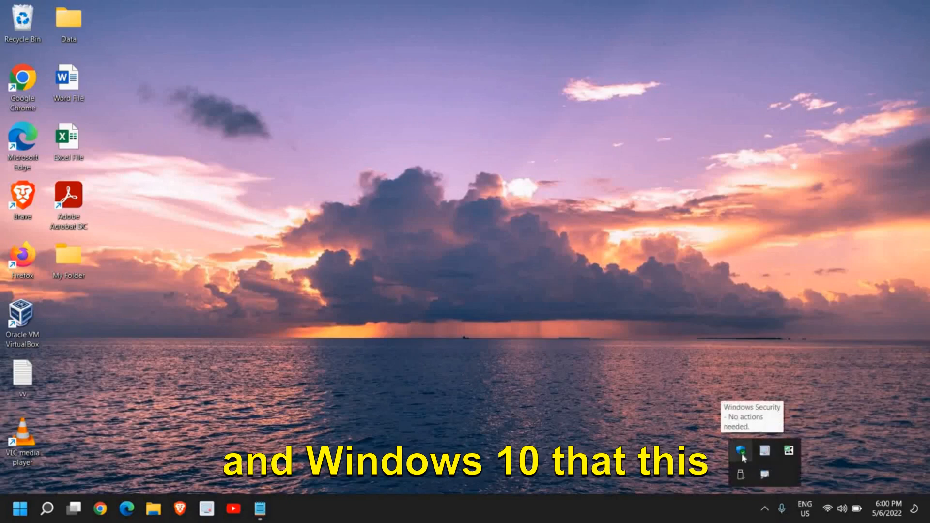
Launch Windows Security from the system tray to its Virus & threat protection page.
click(740, 451)
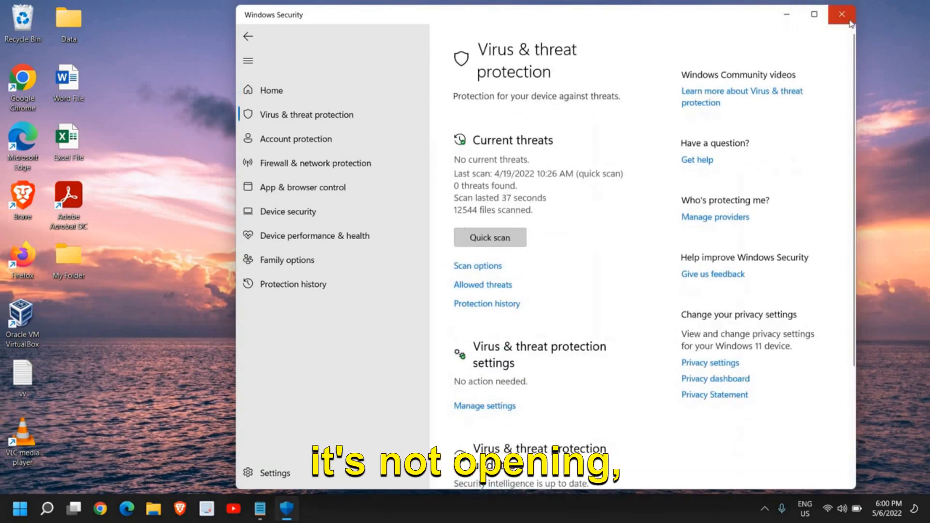
Reach the Apps & features list in Settings via the Start button menu.
right_click(8, 508)
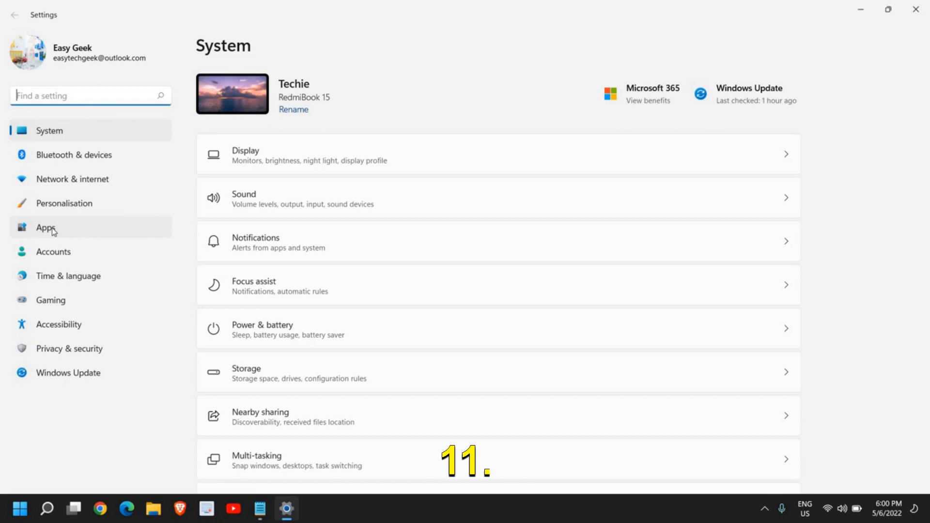
click(46, 227)
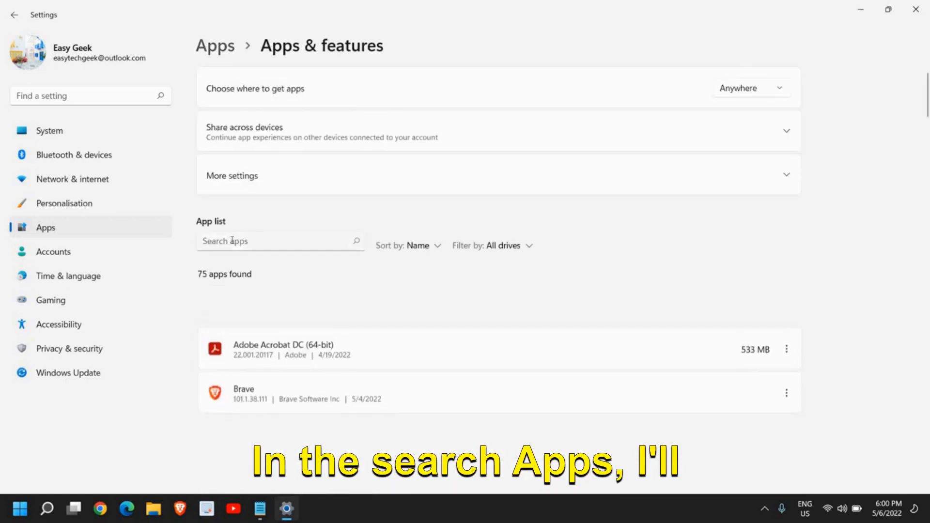
Filter installed apps by 'windows' and show the options menu for Windows Security.
text(w)
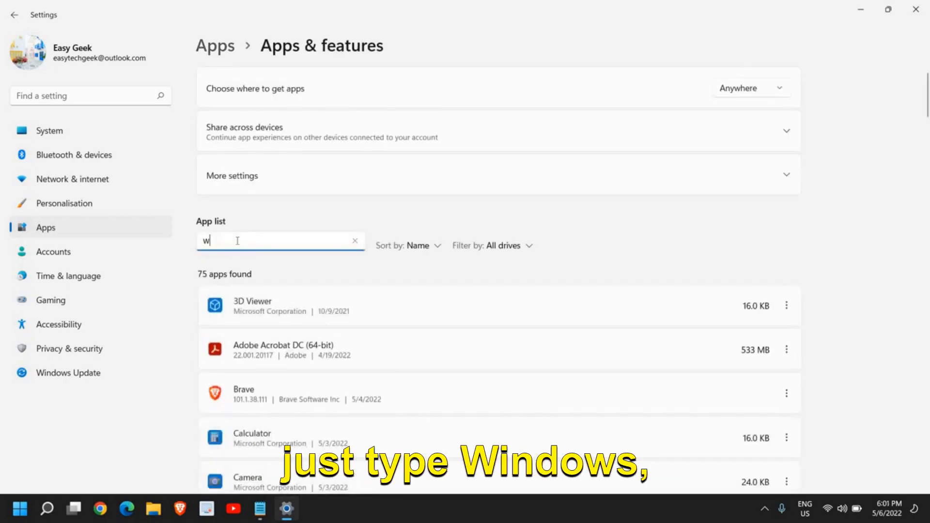
text(indows)
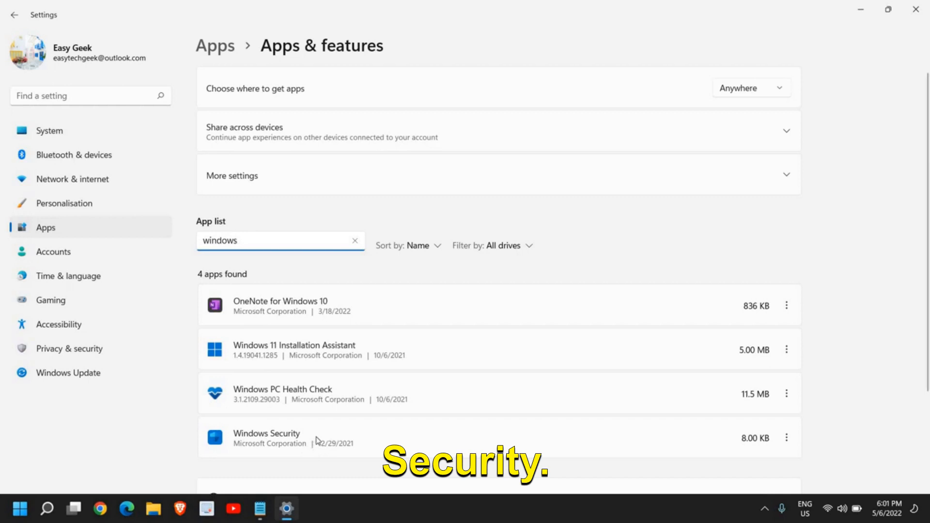
scroll(down, 3)
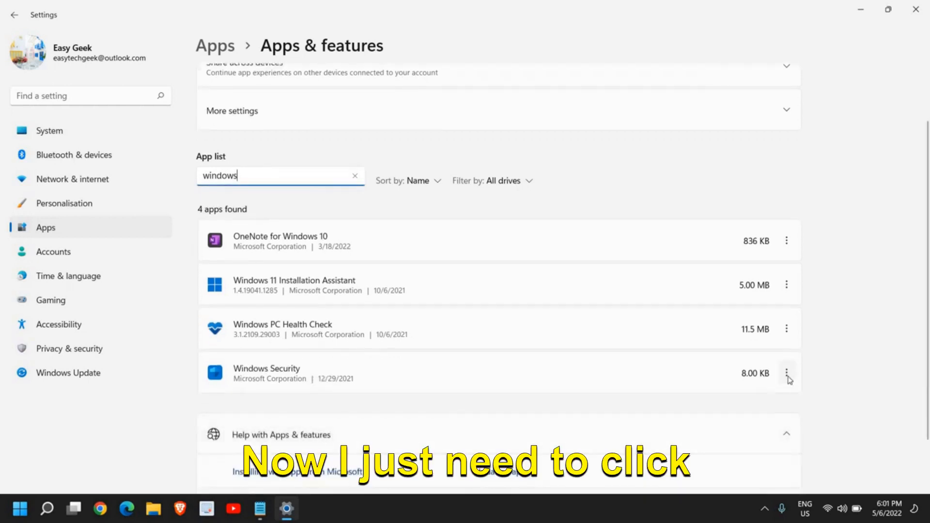
click(787, 373)
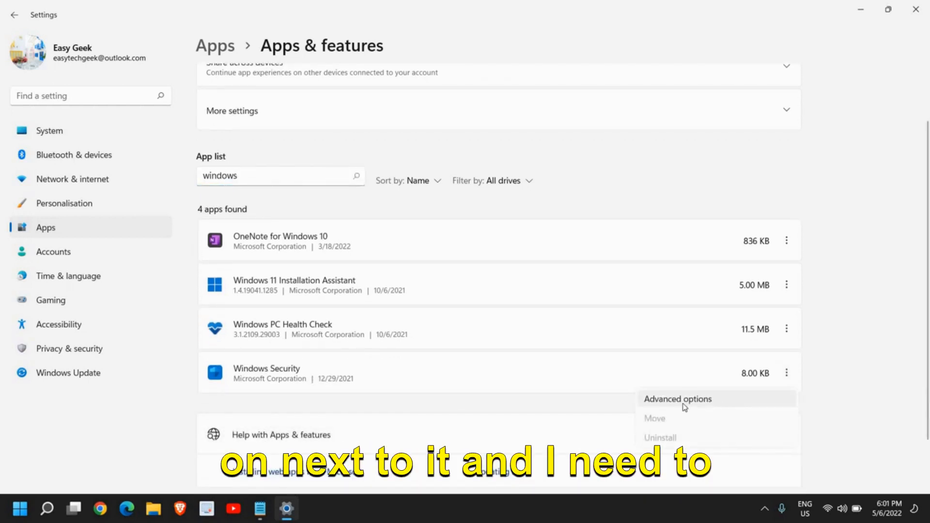
In Windows Security's advanced options, keep background running at Power optimised (recommended).
click(678, 399)
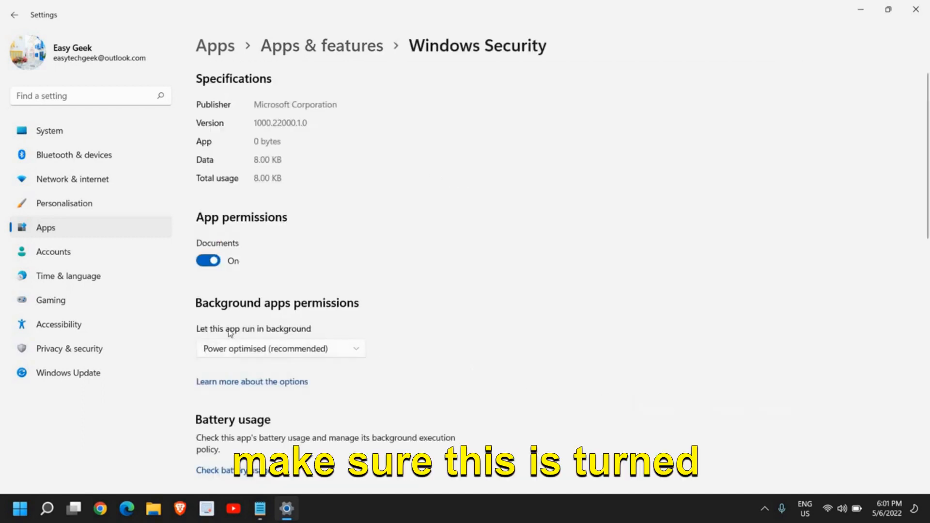
mouse_move(251, 321)
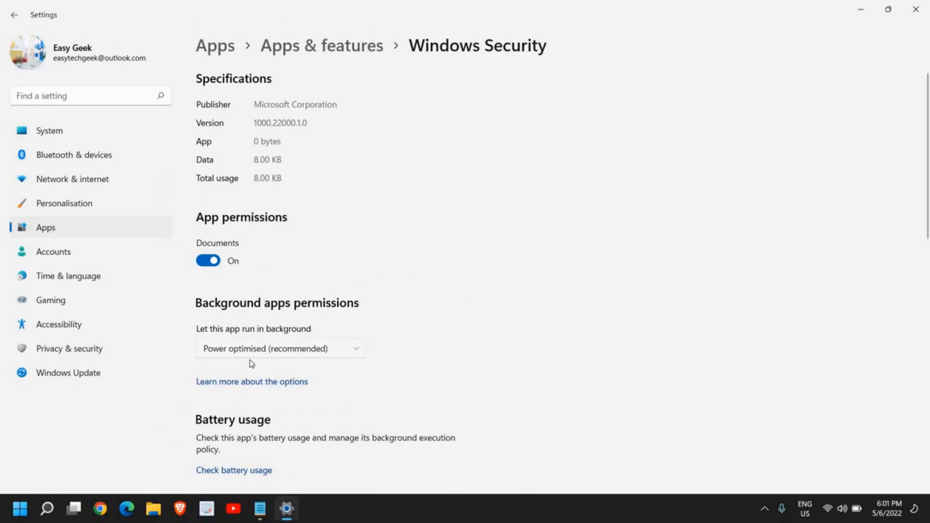
click(279, 348)
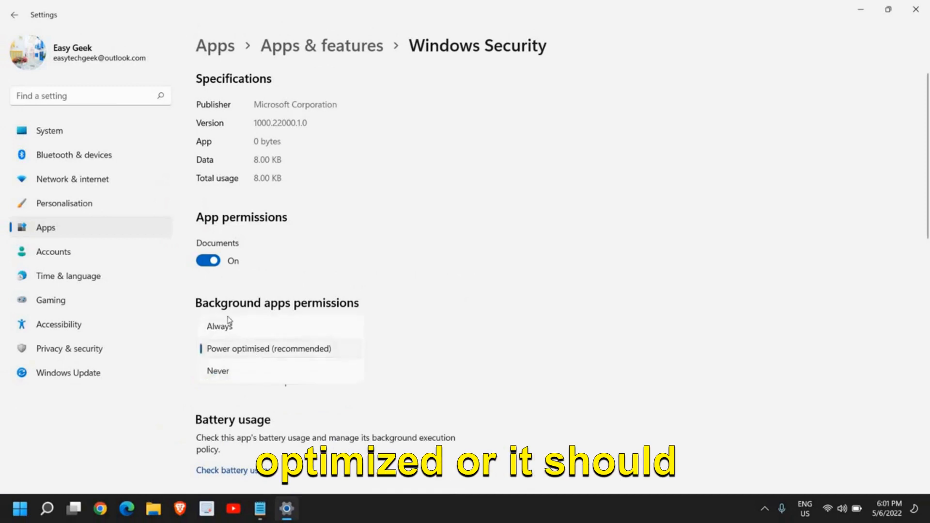
click(268, 348)
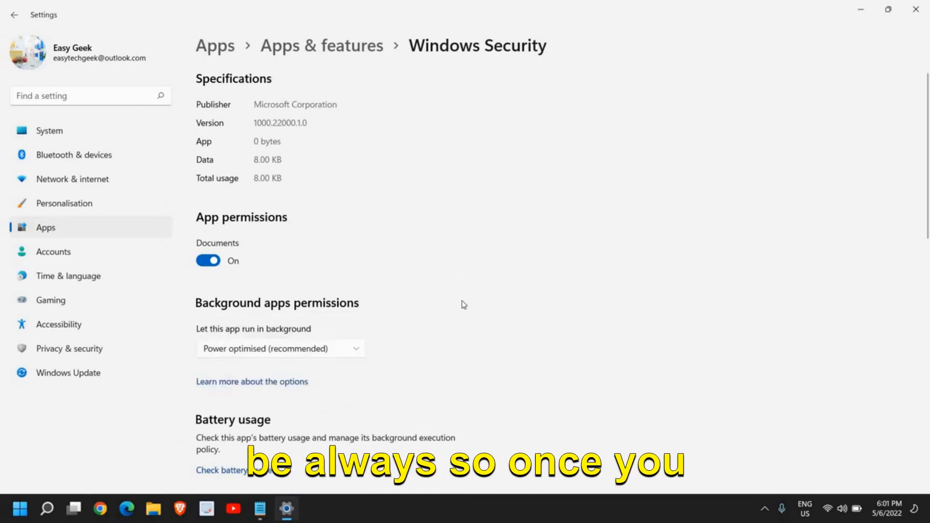
Scroll down to the Reset section showing the Repair and Reset buttons.
scroll(down, 3)
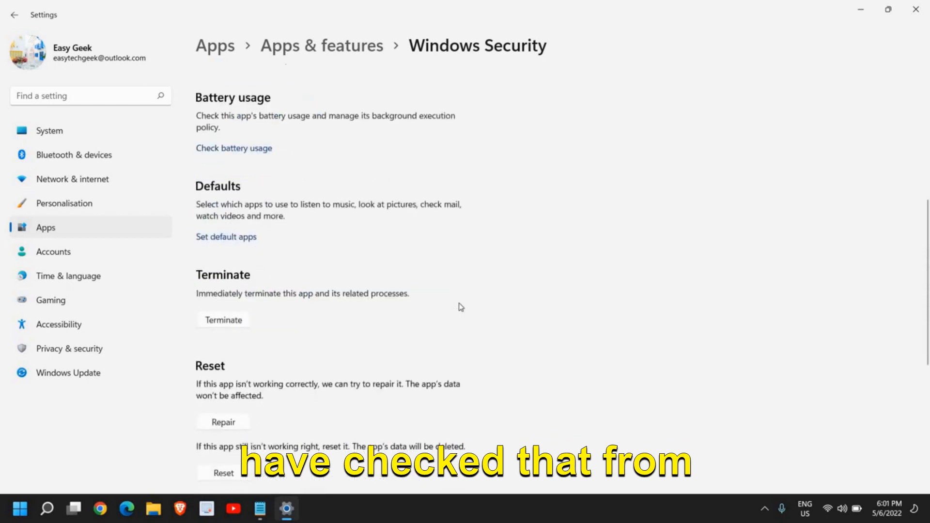
scroll(down, 3)
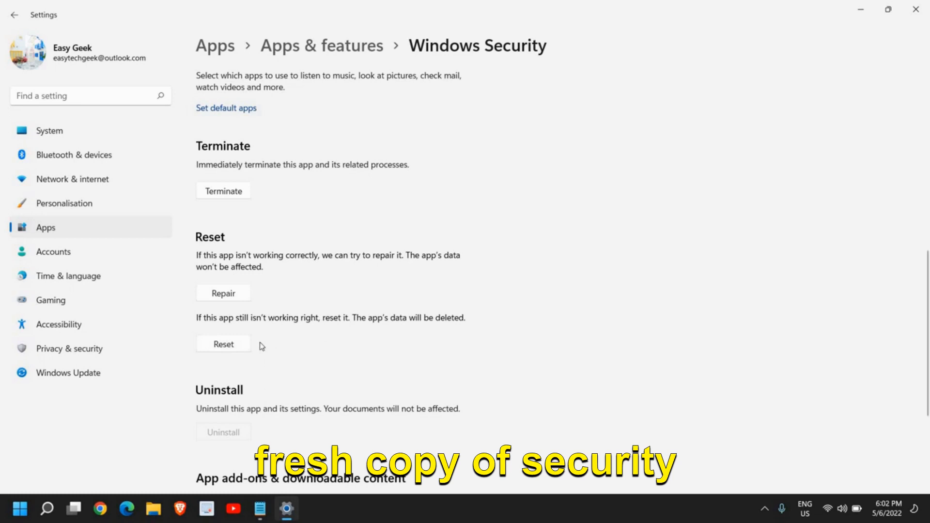
scroll(down, 3)
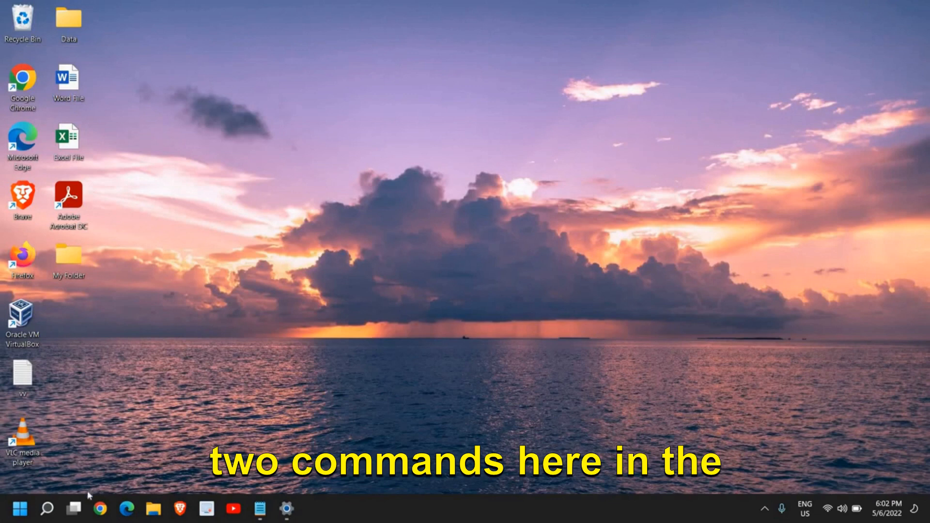
Search for 'cmd' and run Command Prompt as administrator.
click(47, 509)
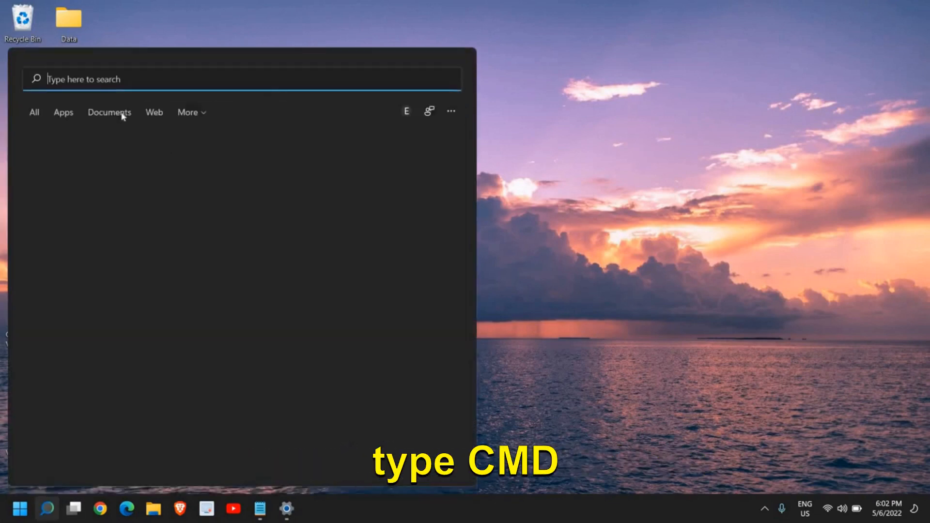
text(cmd)
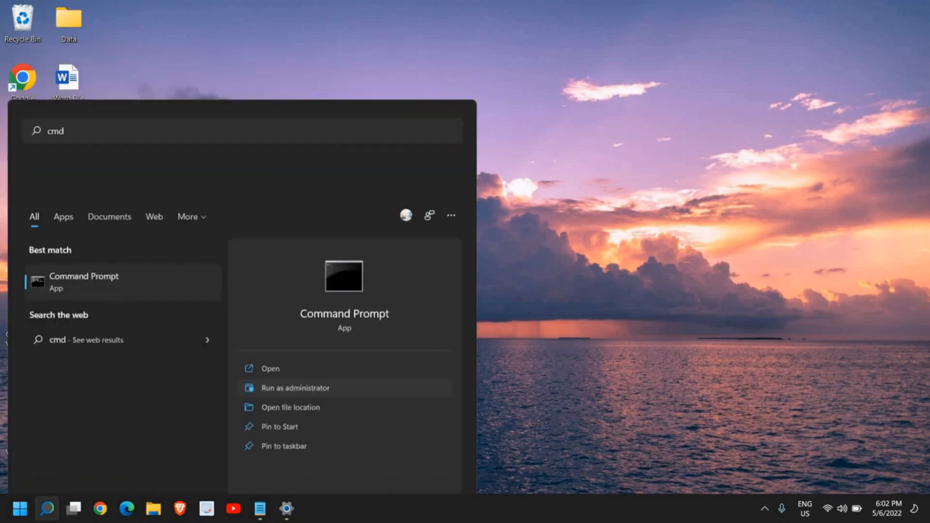
click(295, 388)
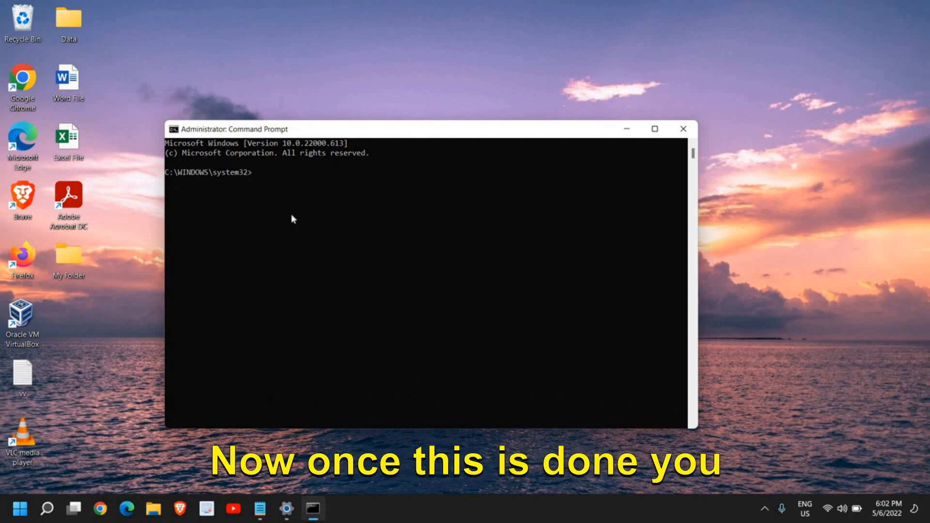
Run sfc /scannow so system file verification begins, then start a new search.
text(sfc /)
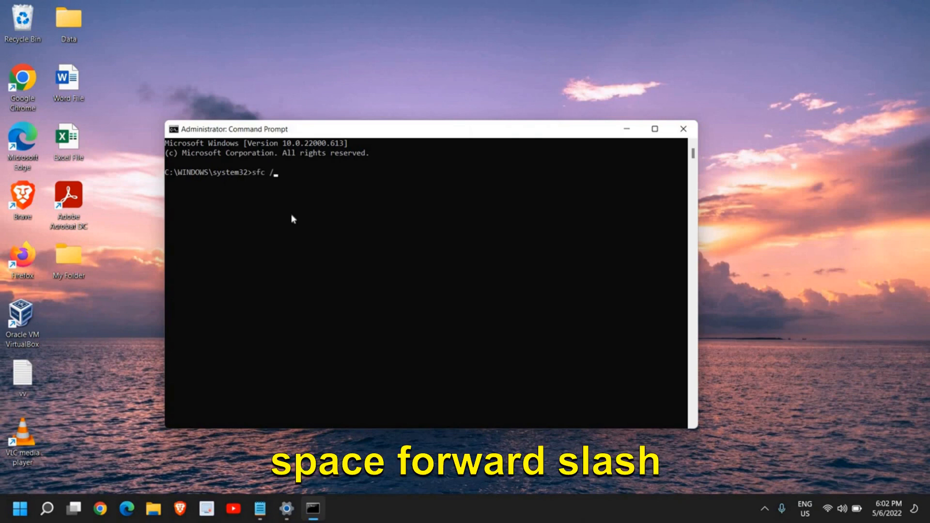
text(scannow)
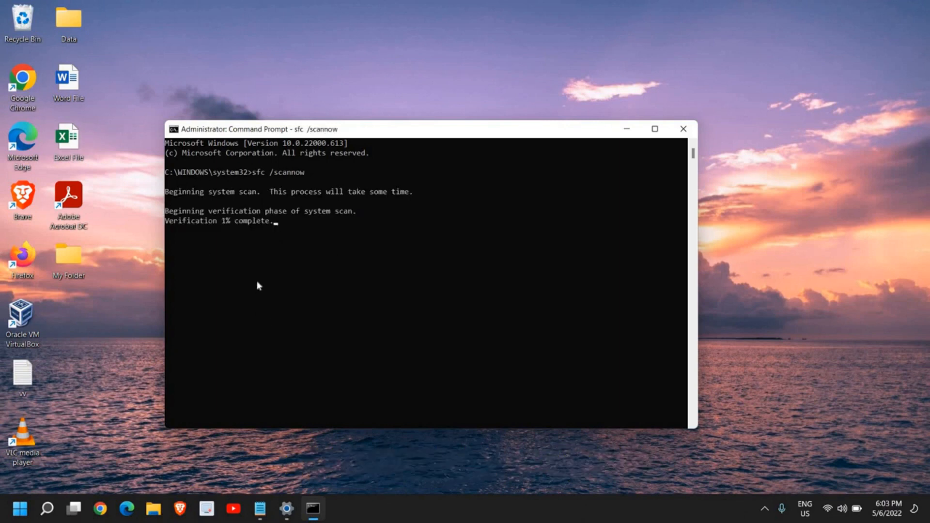
click(47, 509)
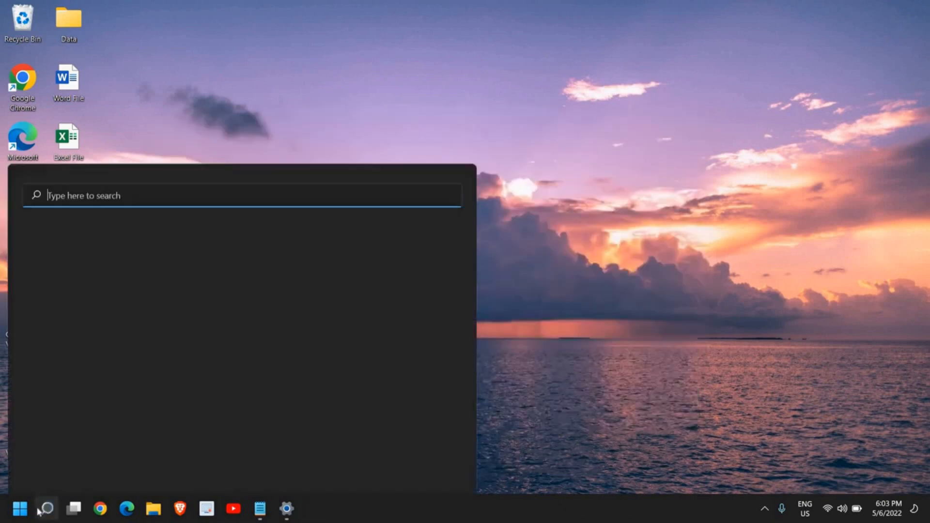
Search 'cm' to locate the commands notes file for Notepad.
text(cm)
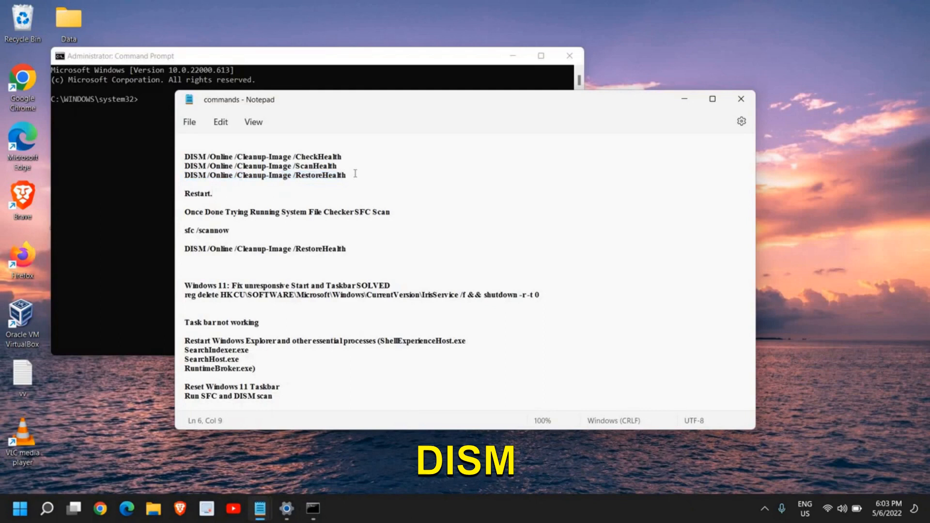
Select the DISM /Online /Cleanup-Image /RestoreHealth line in the commands file.
triple_click(265, 175)
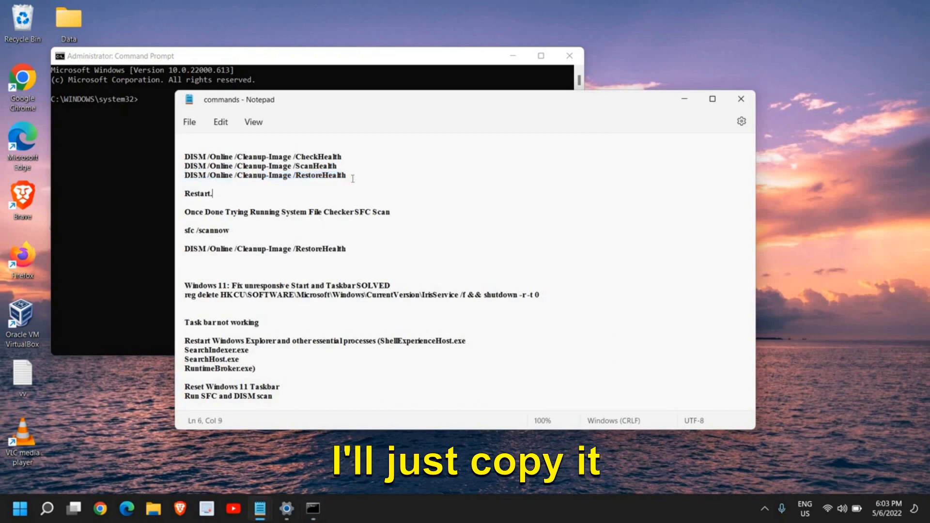
triple_click(265, 175)
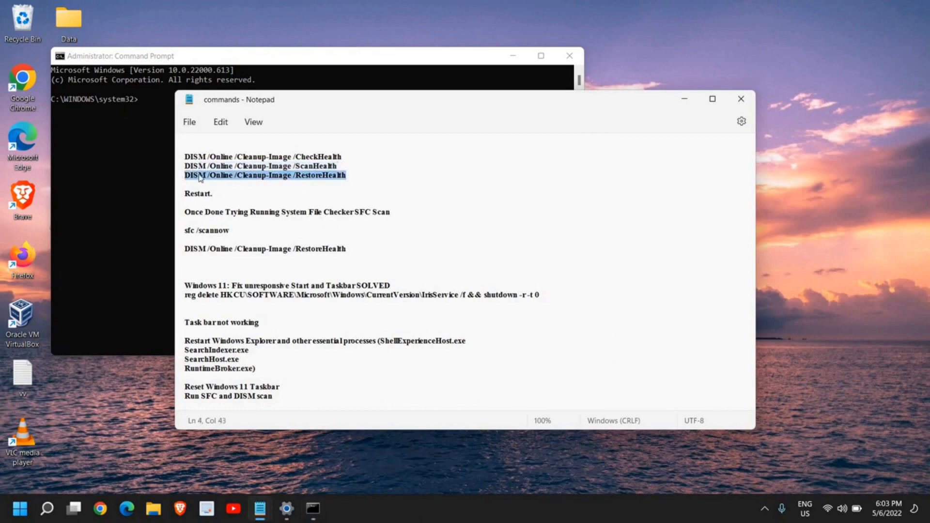